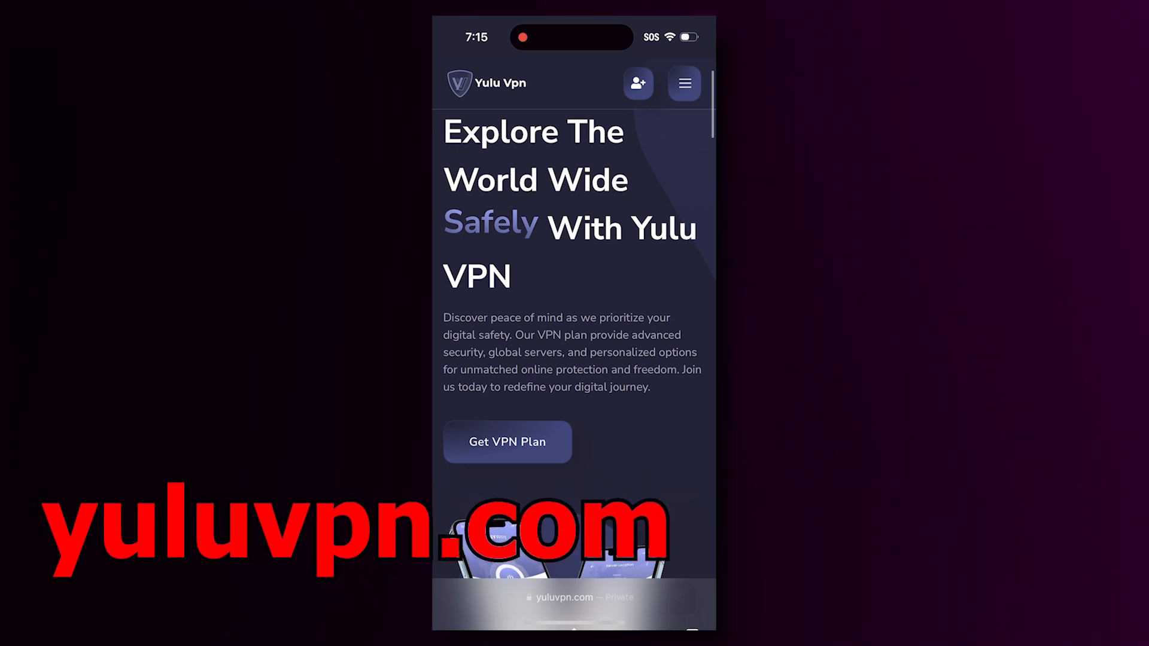
Open the $3.99 YuluVPN plan page and add the plan to the cart
left_click(683, 83)
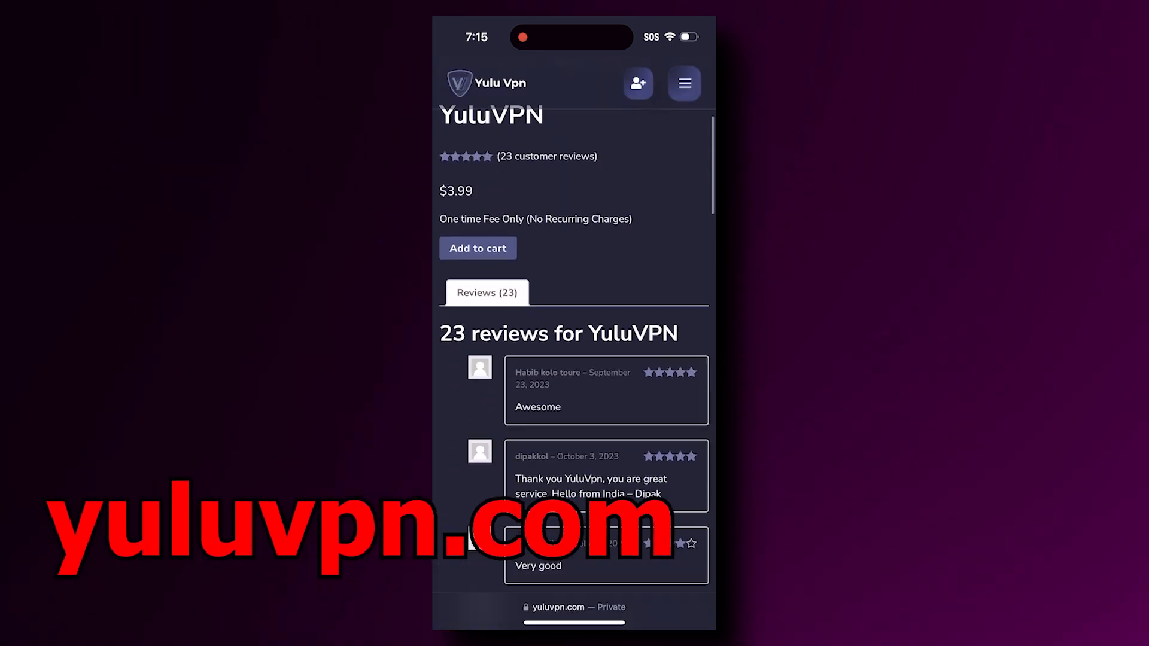
scroll("down", 3)
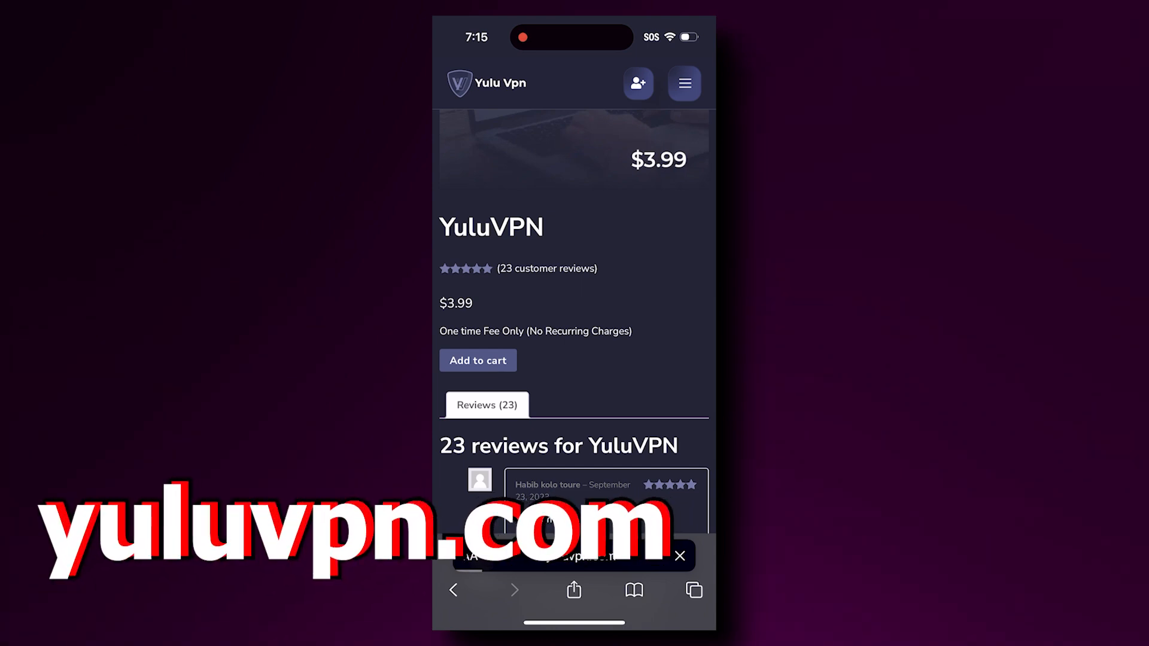
left_click(477, 360)
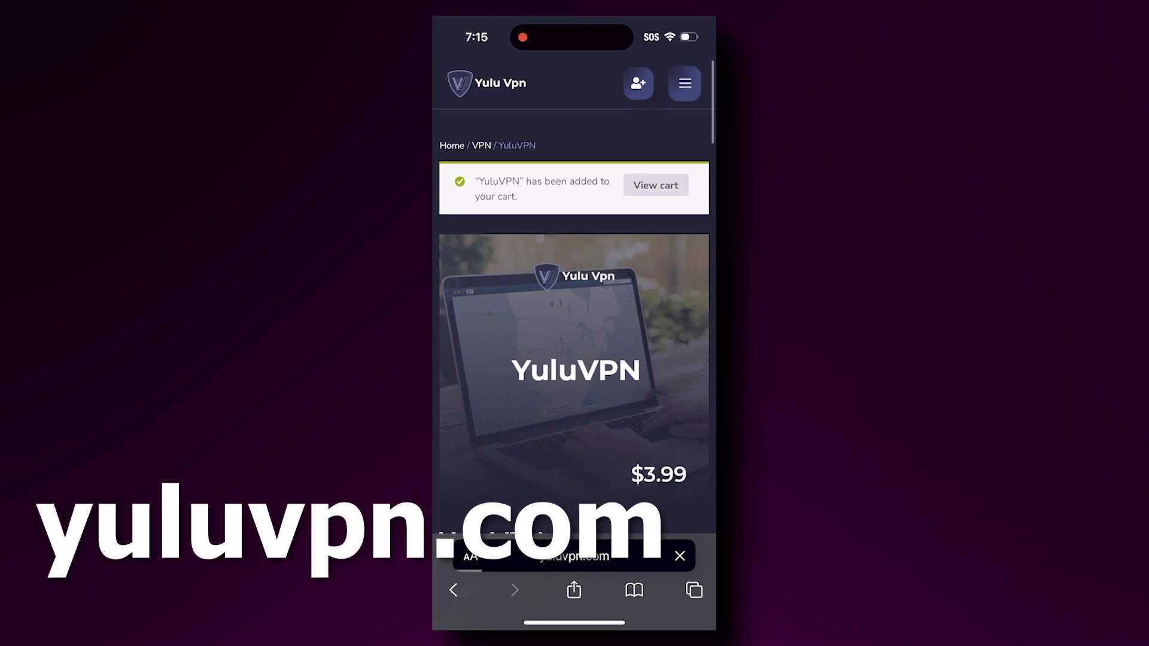
Check out the YuluVPN order from the cart and accept the success and install alerts
left_click(655, 185)
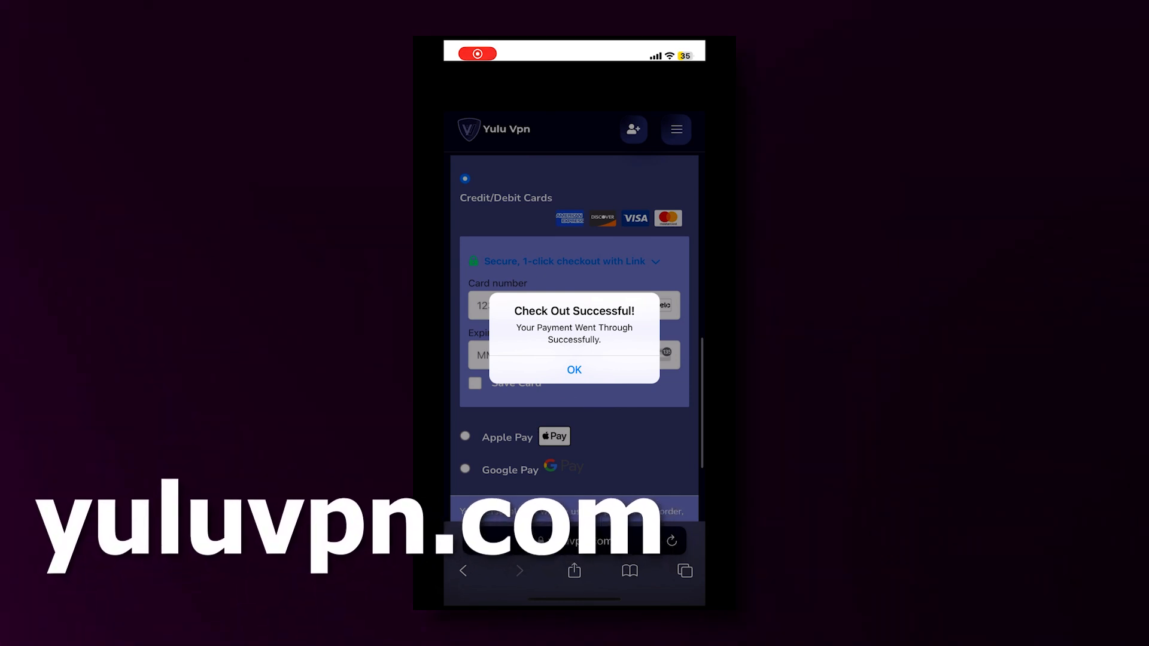
left_click(574, 370)
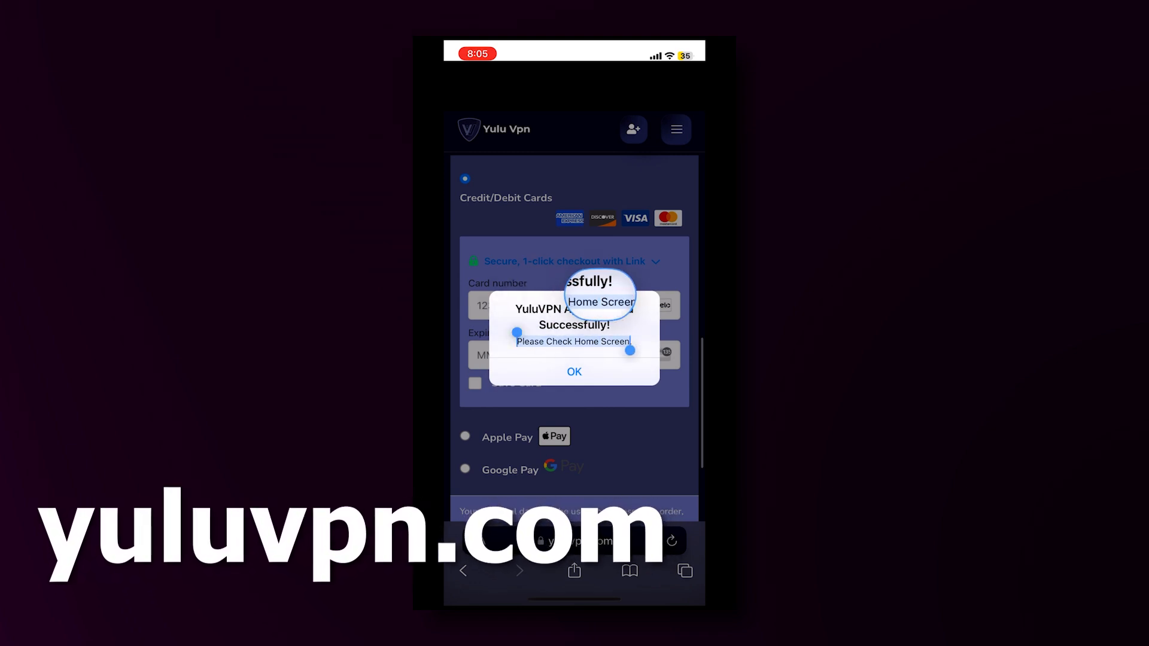
left_click(574, 372)
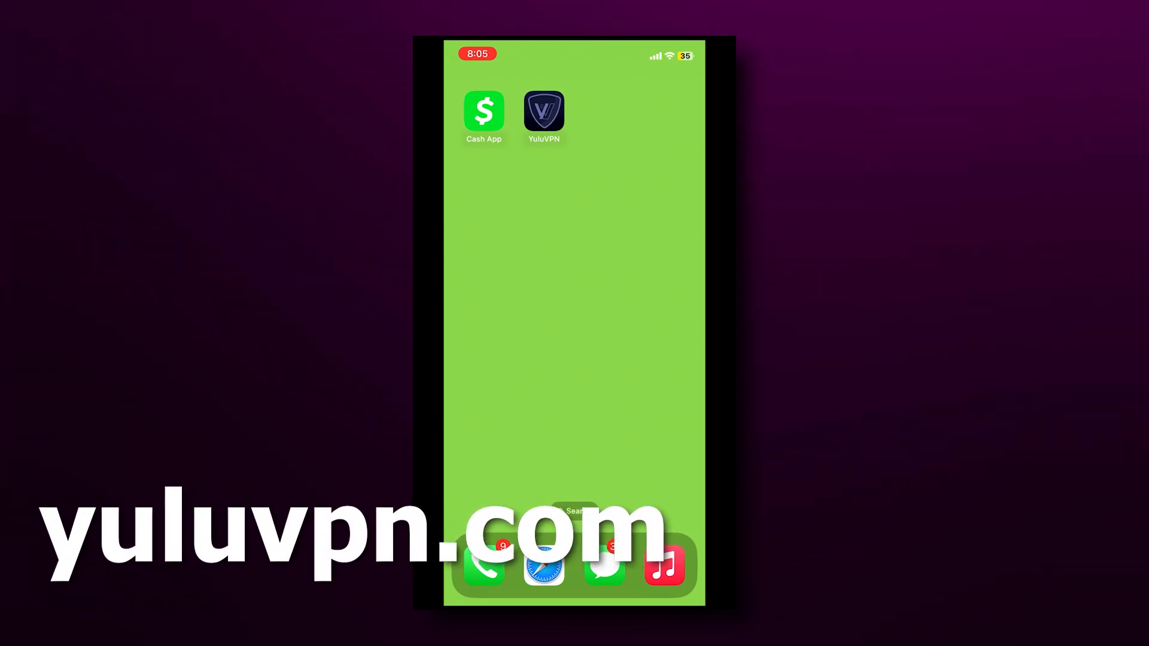
Launch the installed YuluVPN app, activate Premium via the power button, and dismiss the notice
left_click(544, 112)
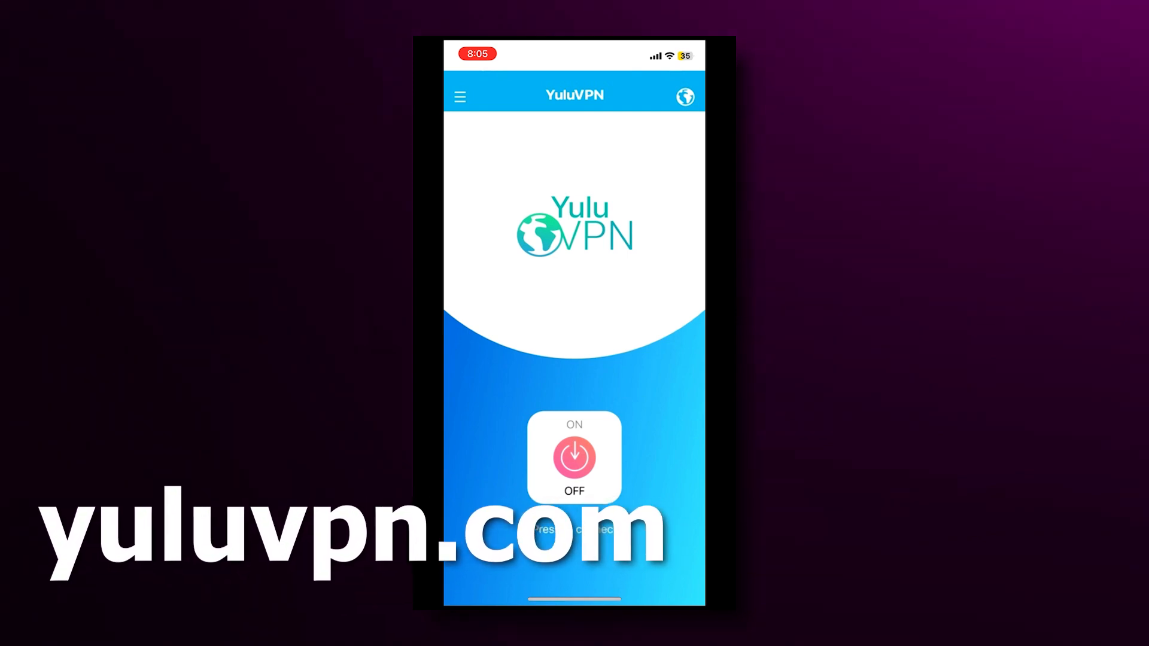
left_click(574, 456)
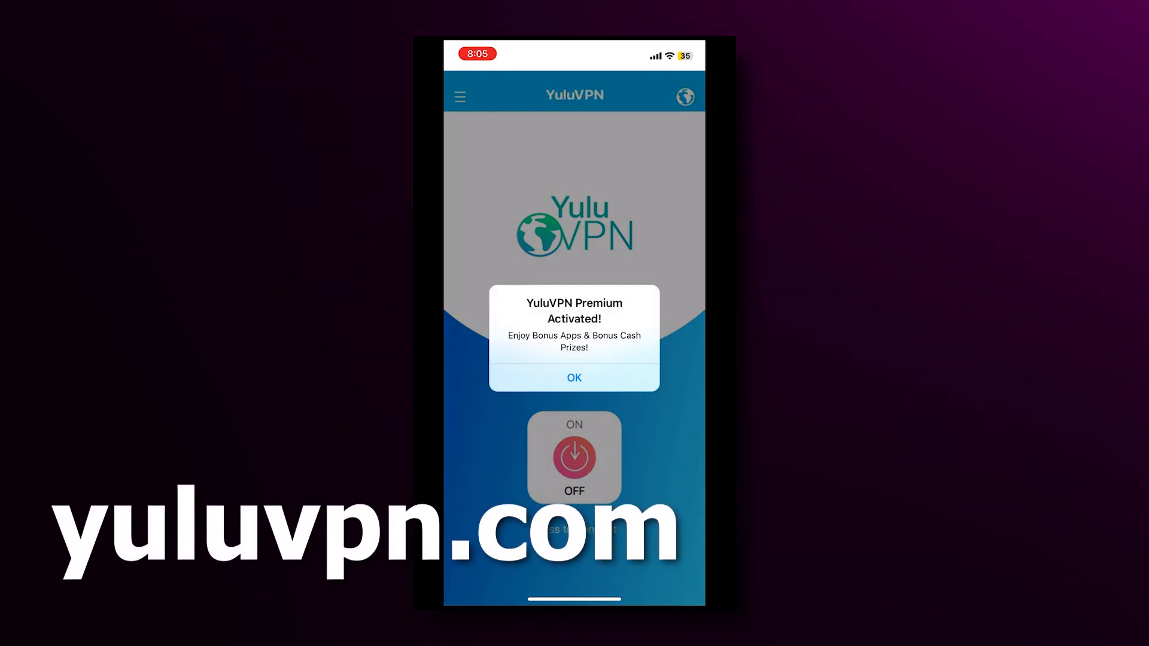
left_click(573, 378)
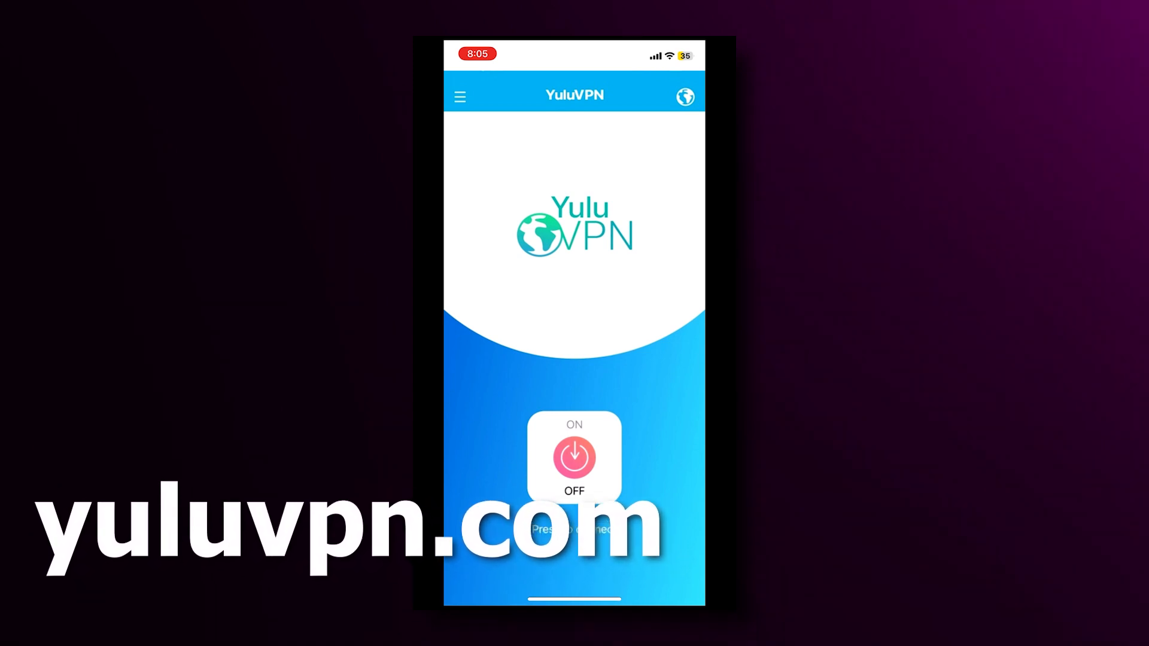
Install the Bonus App from YuluVPN's side menu and acknowledge the installation alert
left_click(460, 96)
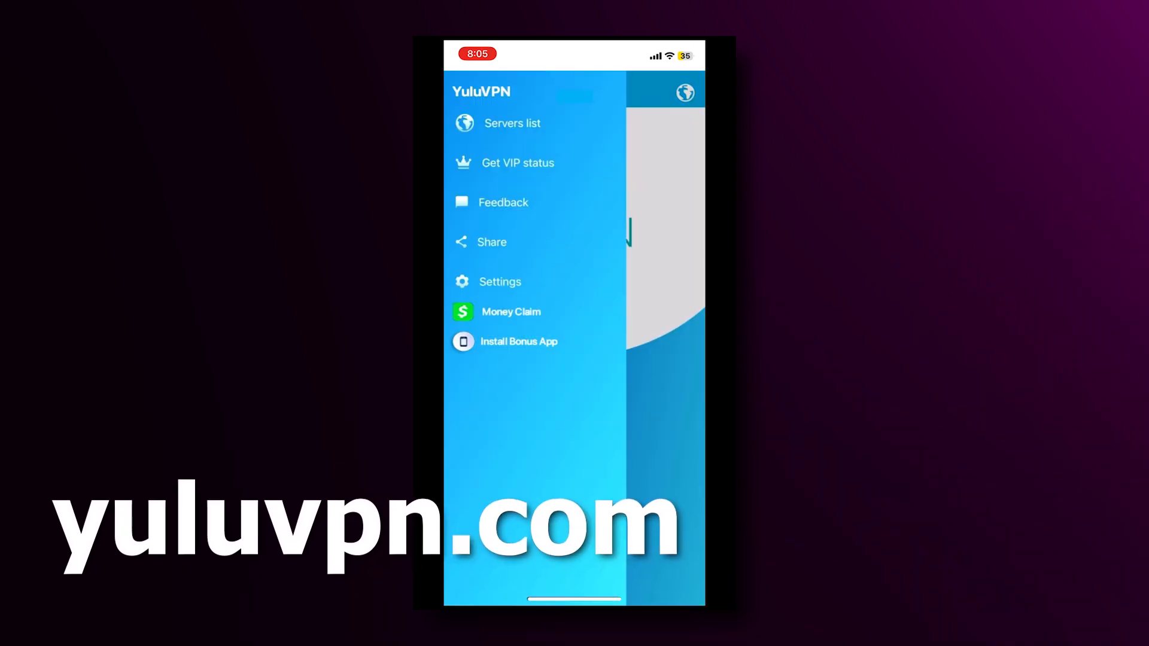
left_click(519, 342)
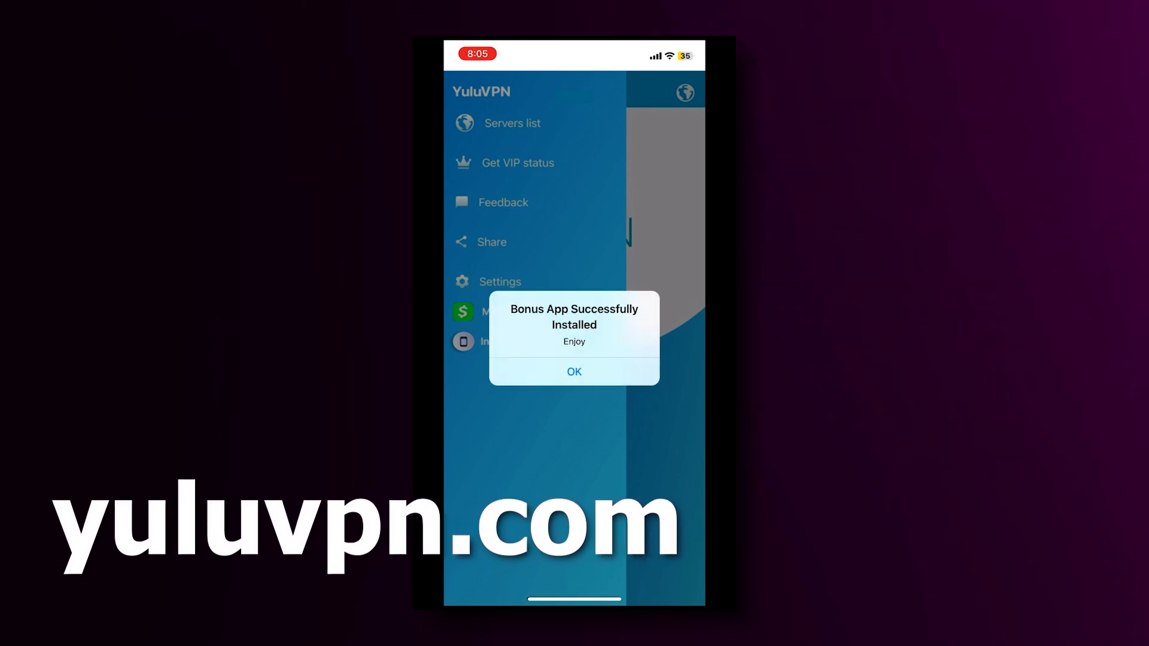
left_click(574, 371)
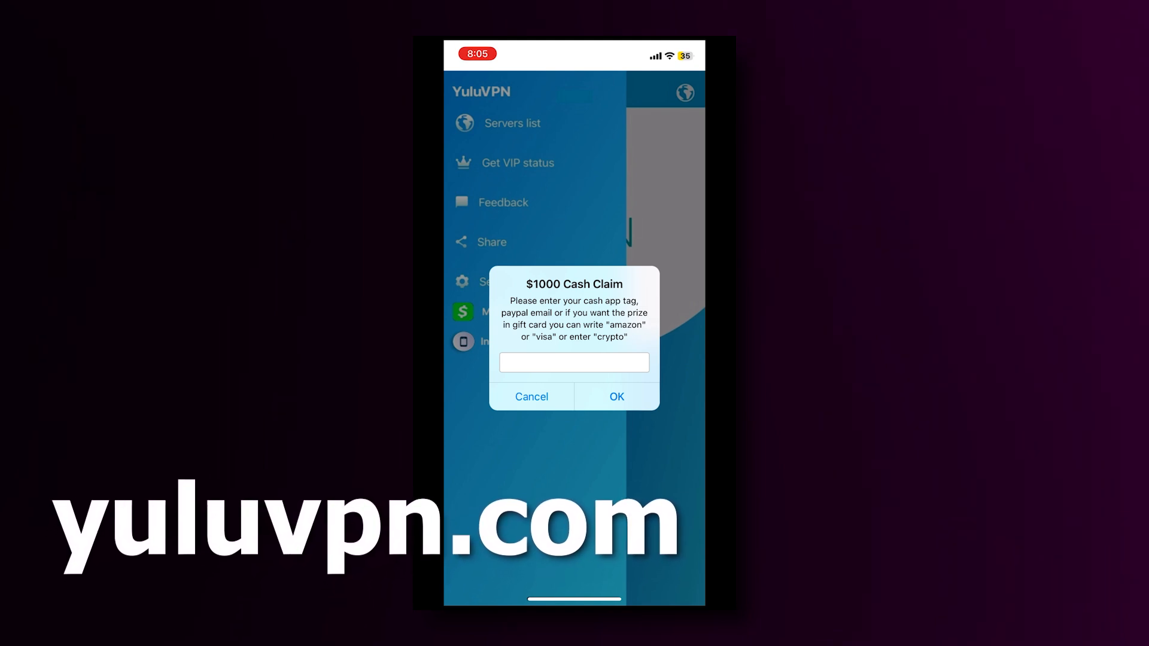
left_click(574, 362)
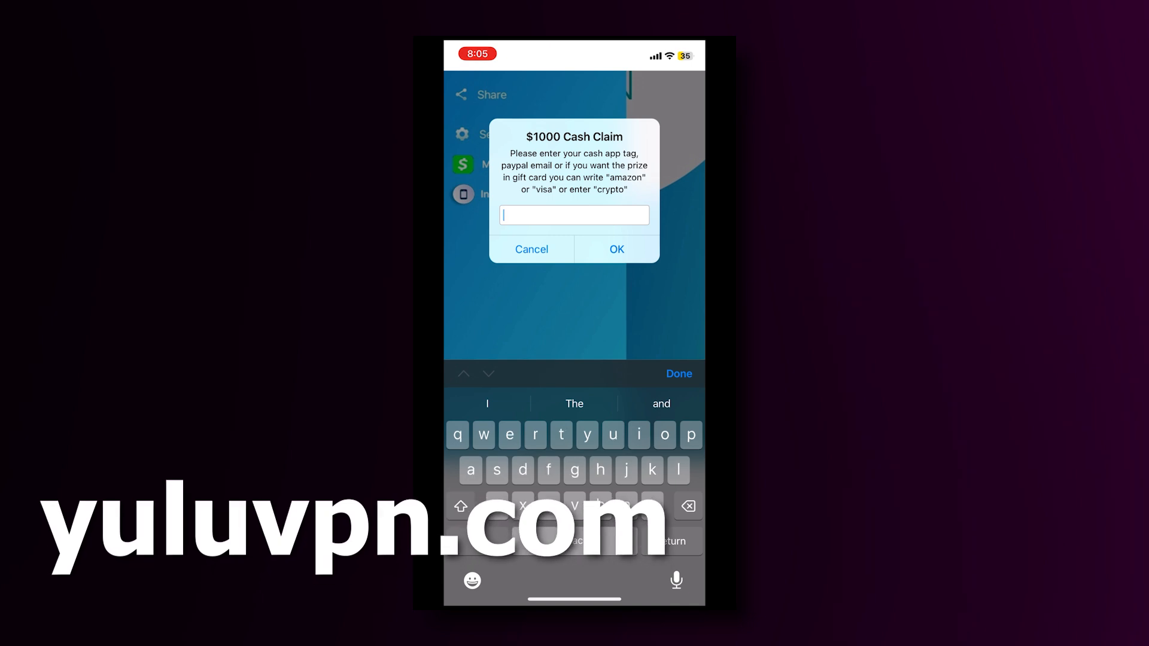
type("joshua")
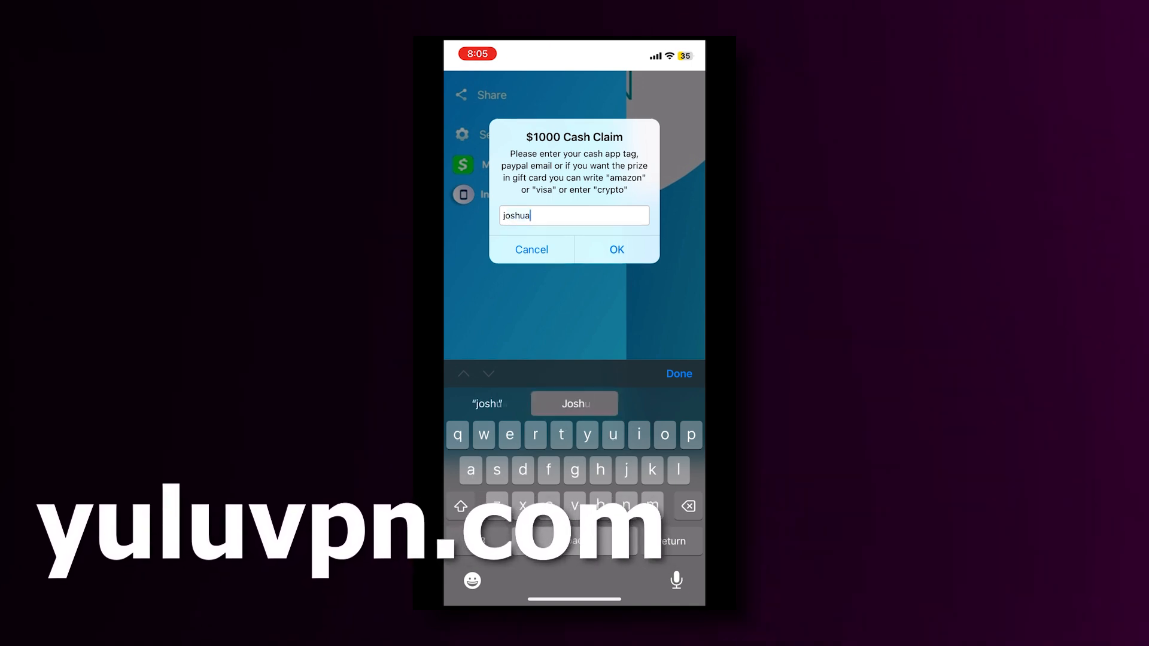
type("s63")
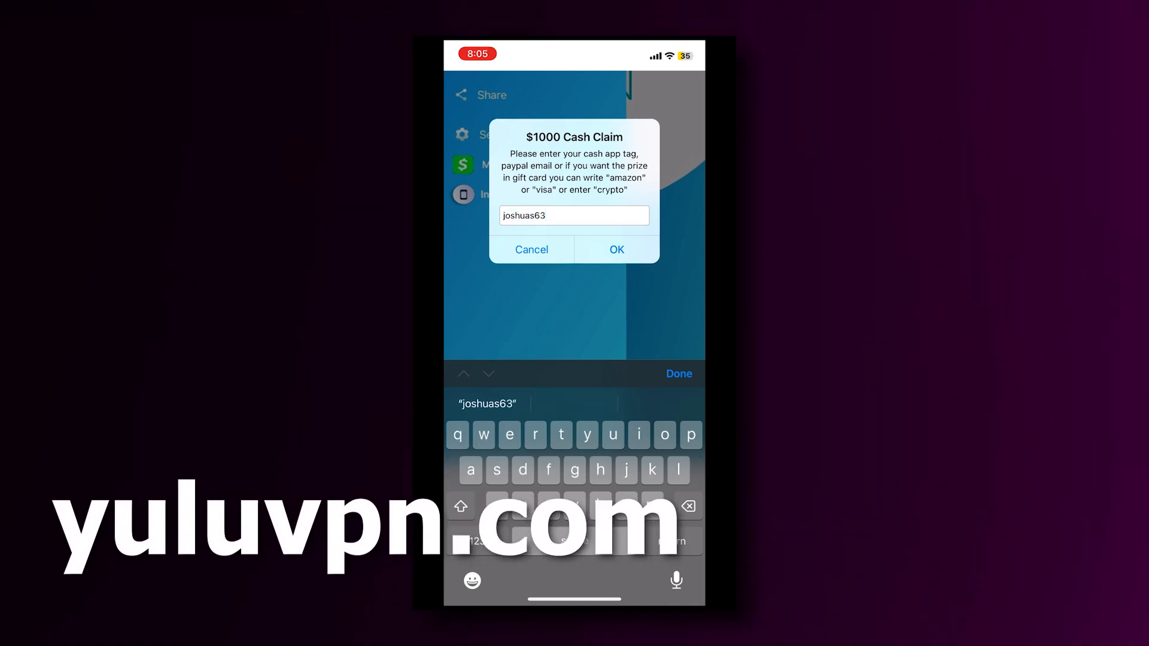
type("zz")
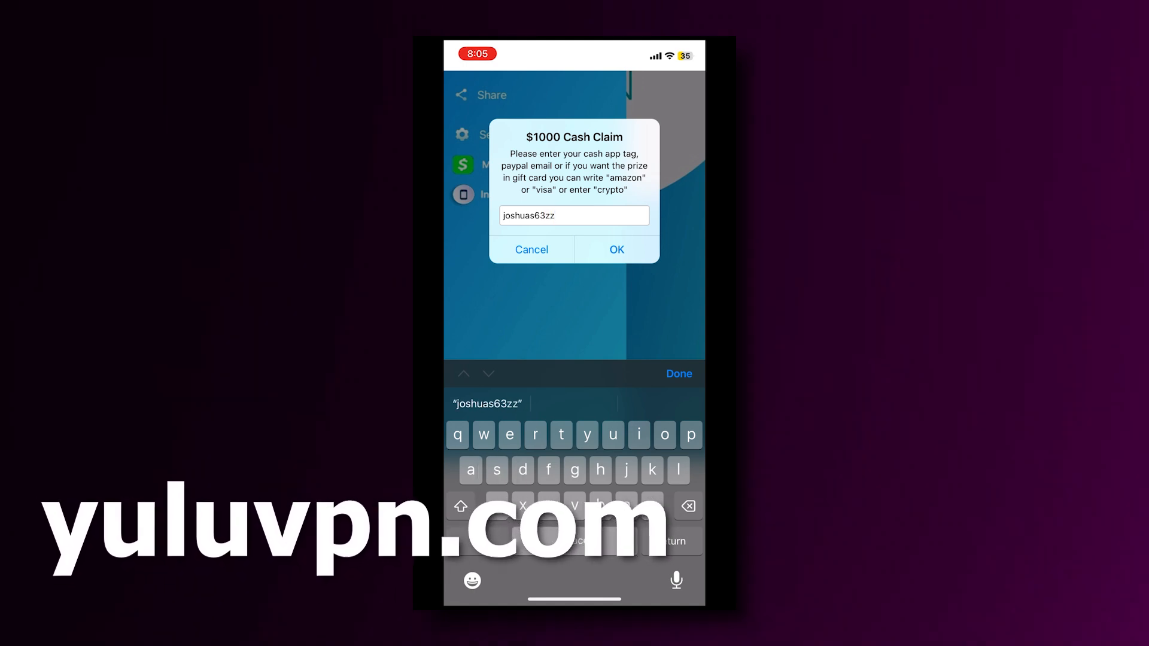
left_click(616, 249)
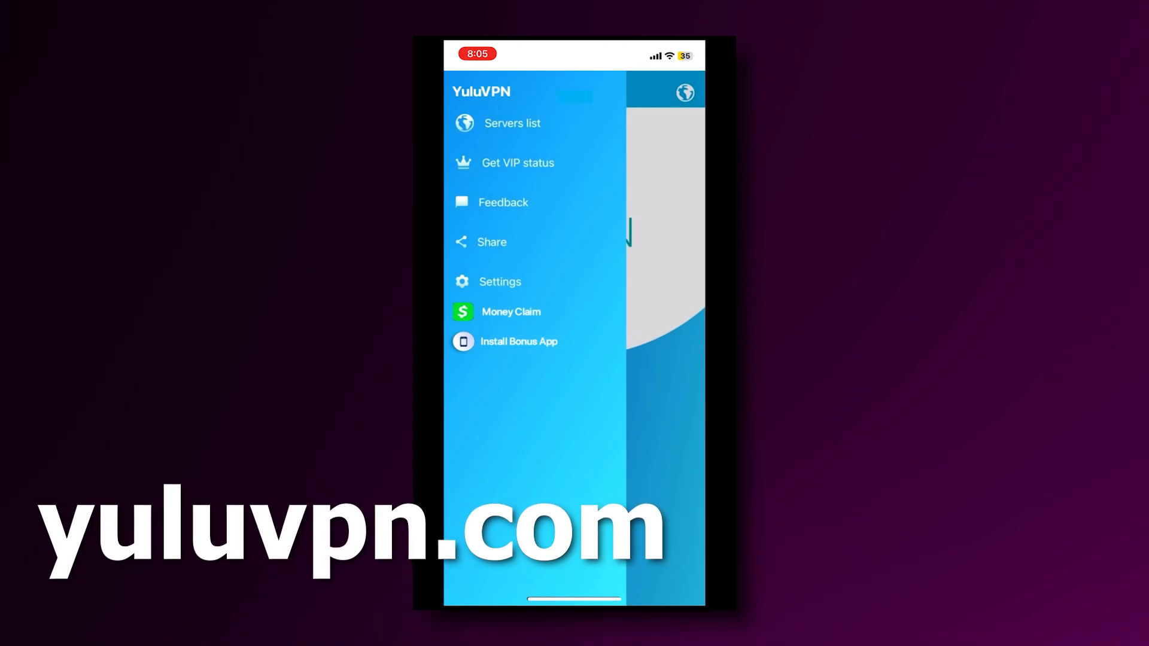
left_click(510, 311)
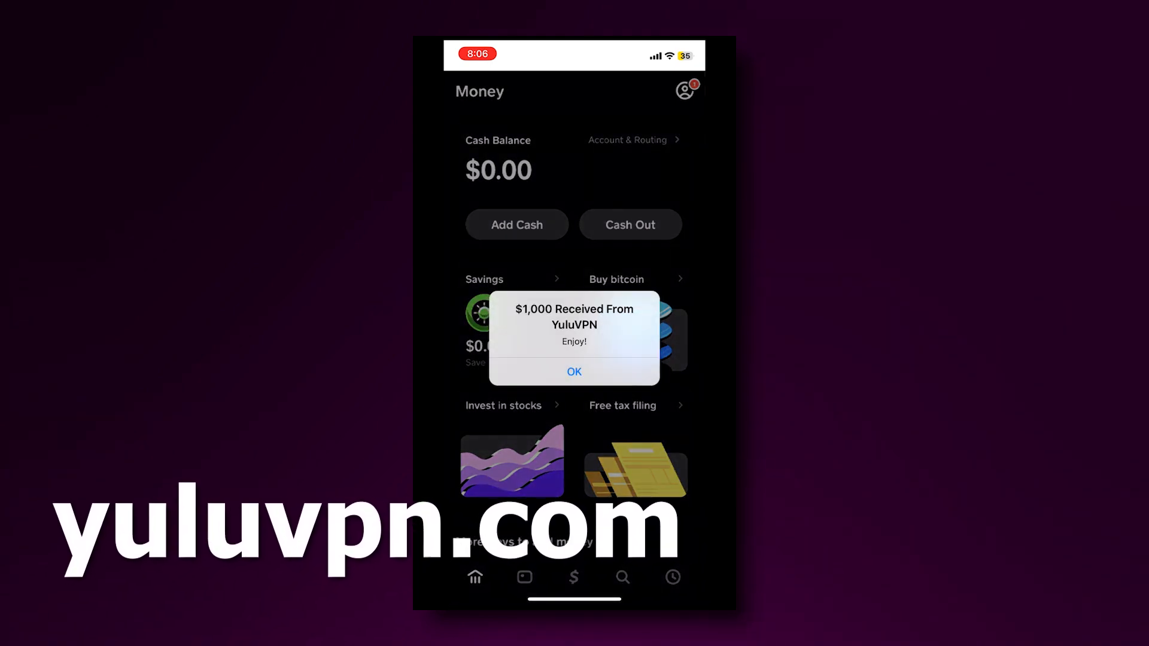
Dismiss the $1,000 Received From YuluVPN alert, leaving a $1,000.00 Cash App balance
left_click(574, 372)
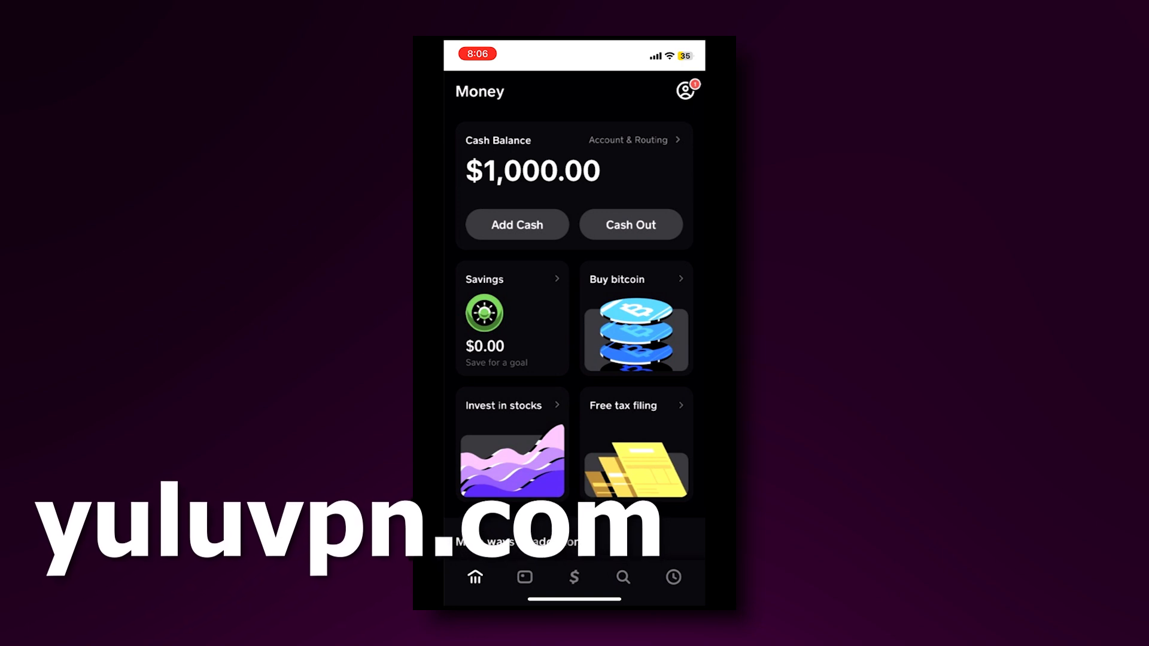